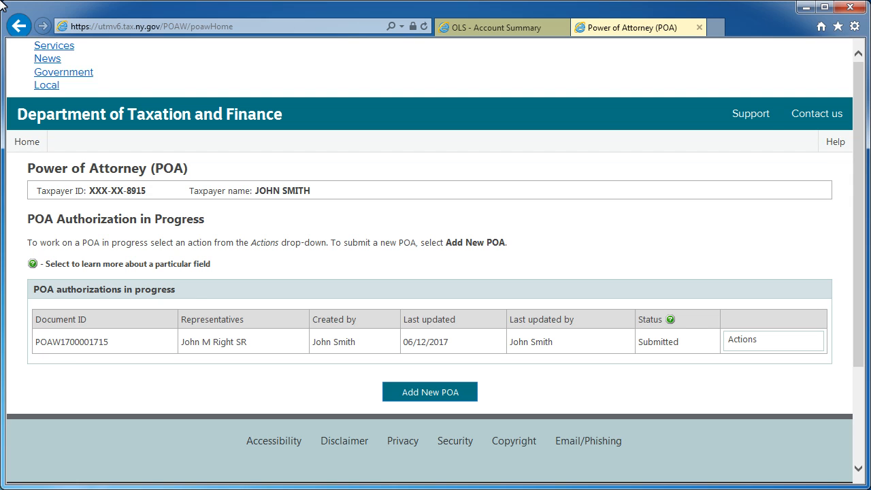
Start a new power of attorney with Add New POA, reaching the POA Information form
left_click(431, 392)
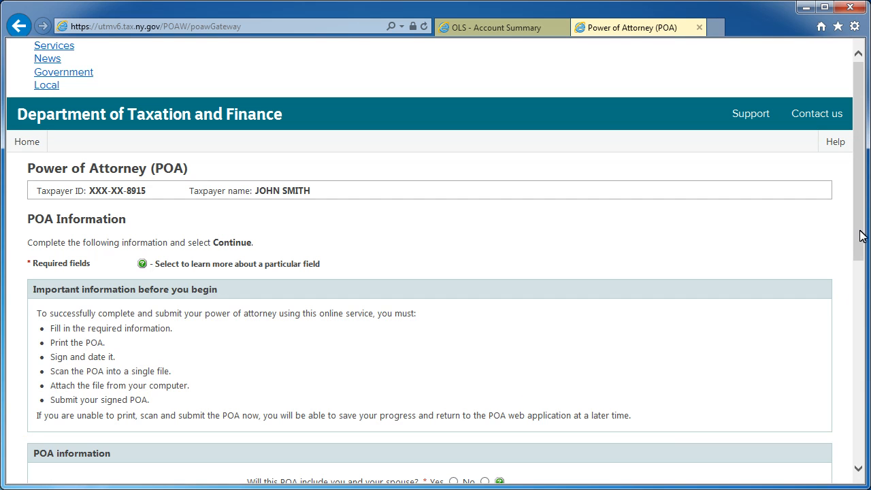
Answer No to including the spouse and the other POA questions, then continue to Grant Authority
scroll("down", 3)
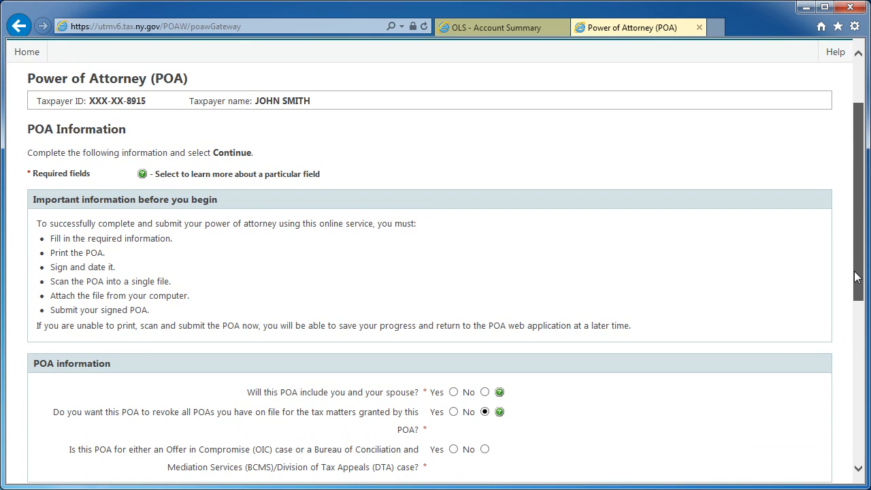
scroll("down", 3)
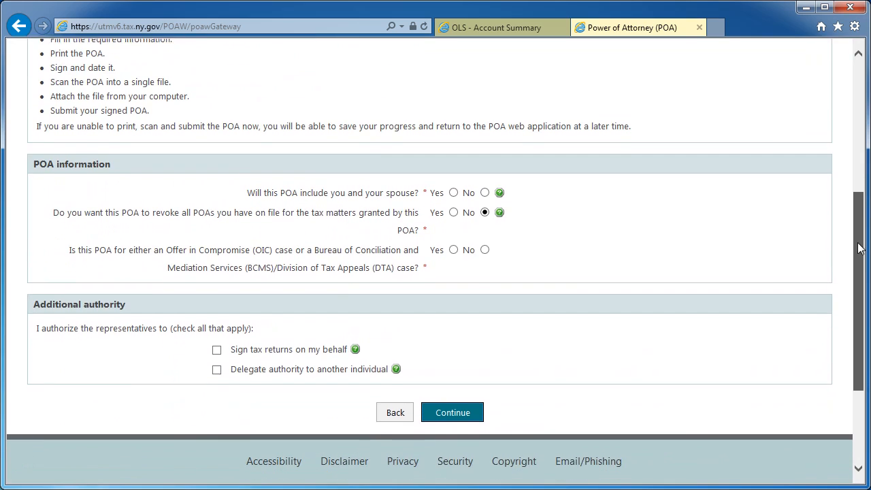
scroll("down", 3)
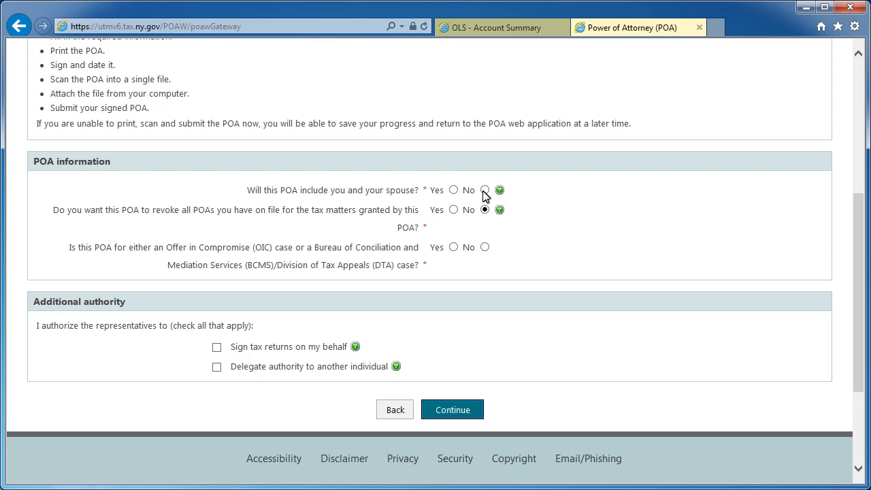
left_click(485, 191)
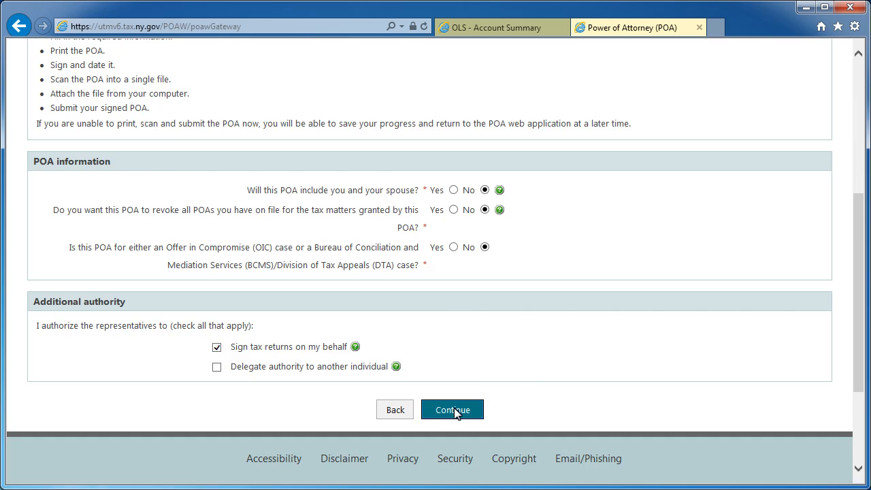
left_click(452, 409)
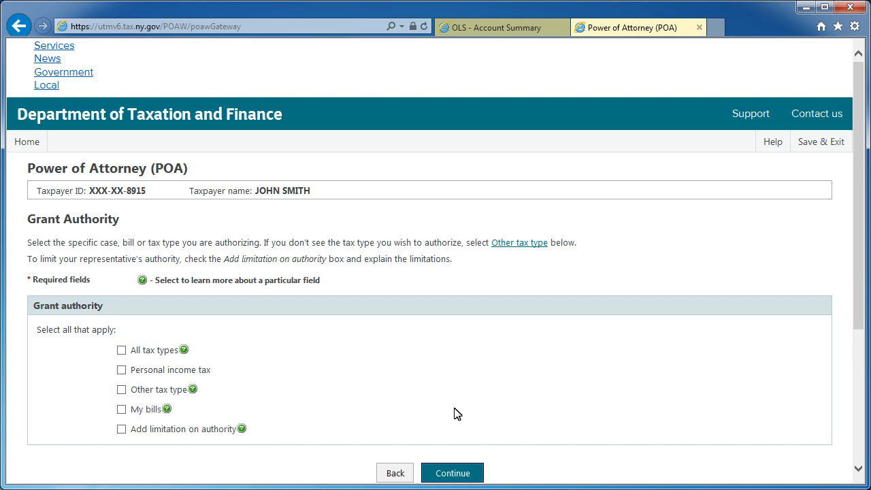
Grant authority for Personal income tax with no tax periods specified and continue to Representative Information
left_click(120, 370)
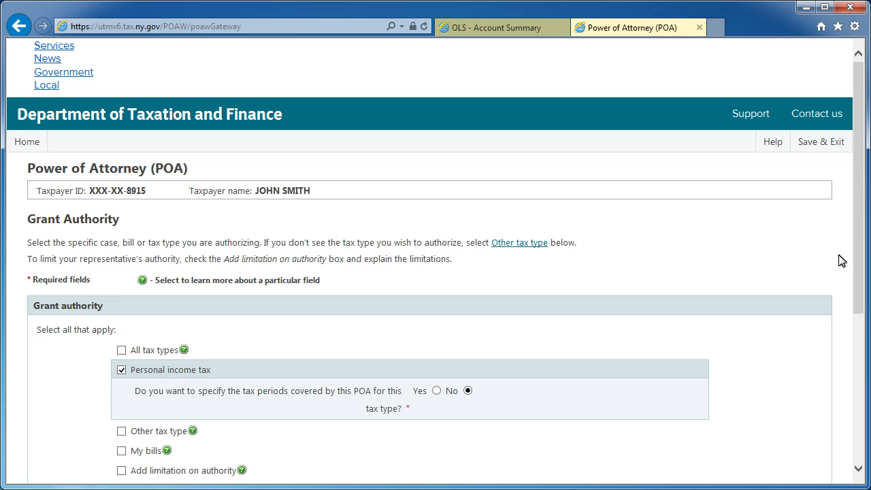
scroll("down", 3)
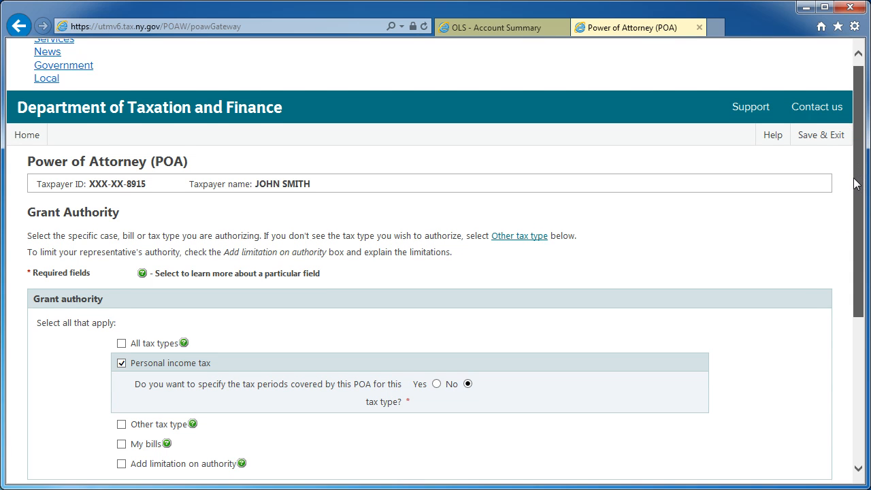
scroll("down", 3)
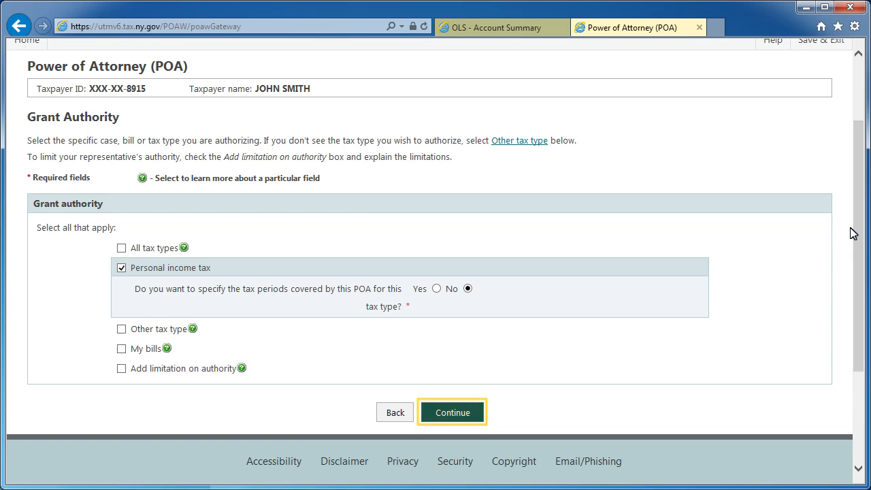
left_click(452, 411)
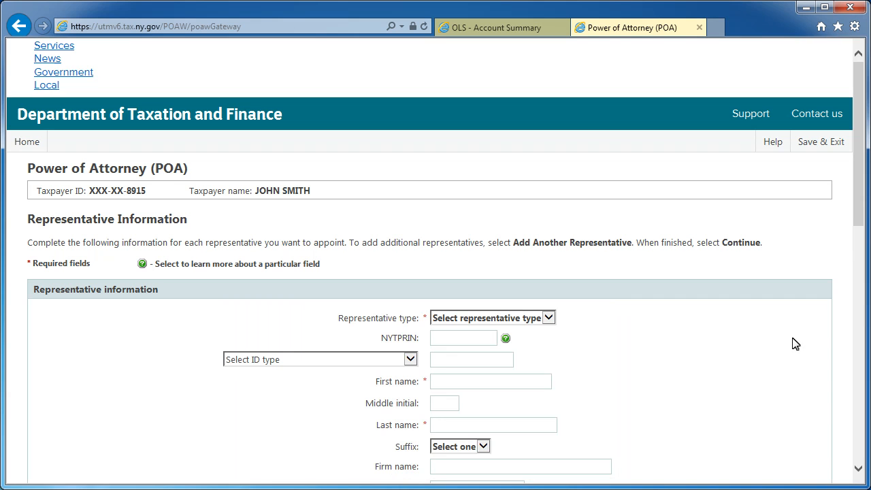
Identify the representative as NYS CPA 123456 with Social Security Number 123456789, named John Smith
scroll("down", 3)
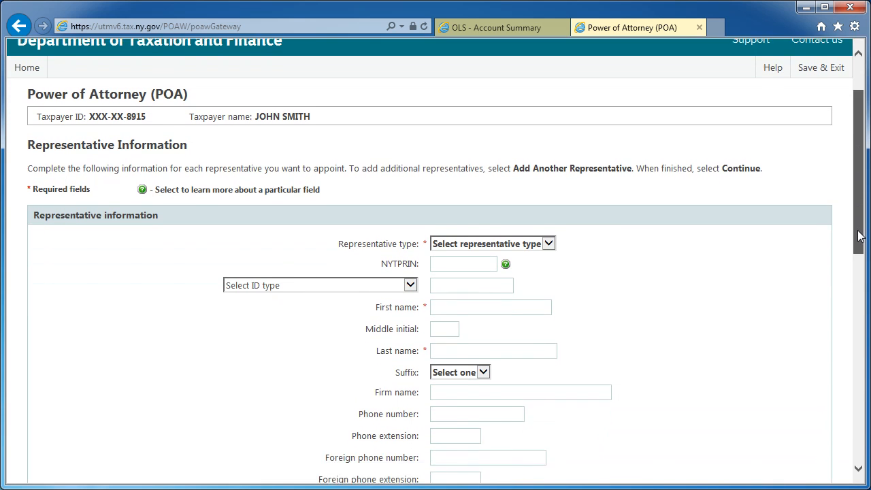
scroll("down", 3)
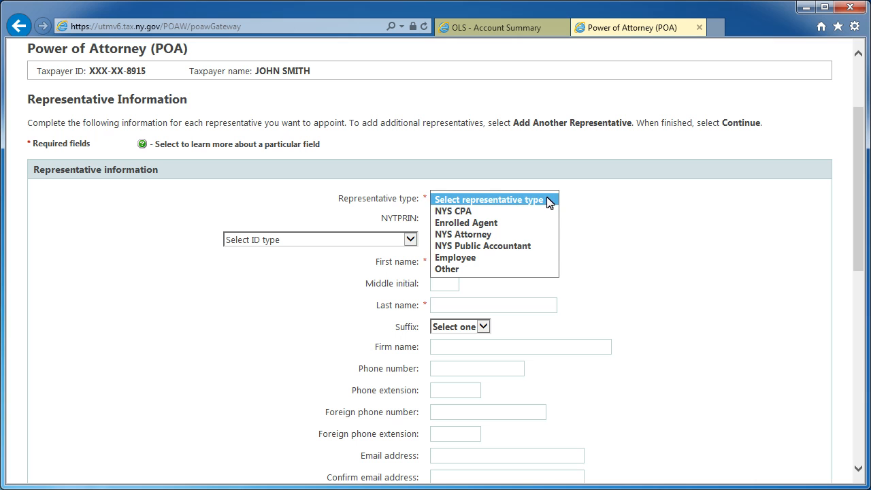
left_click(450, 211)
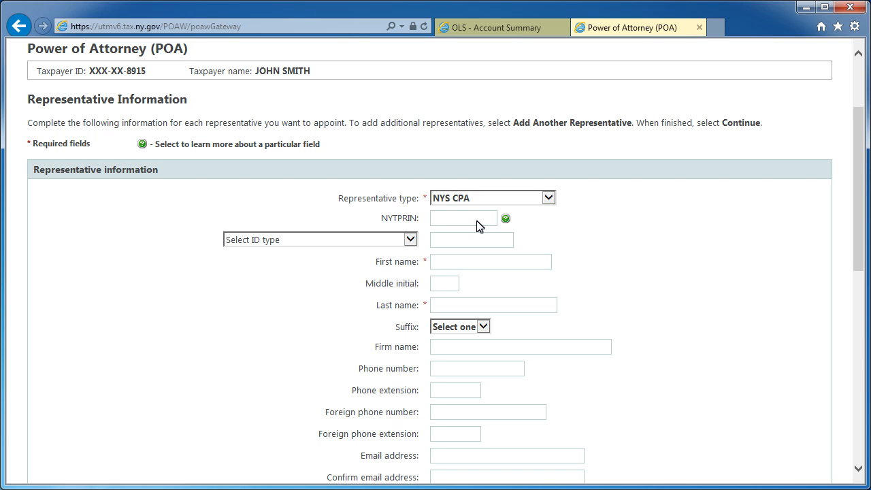
type("123456789")
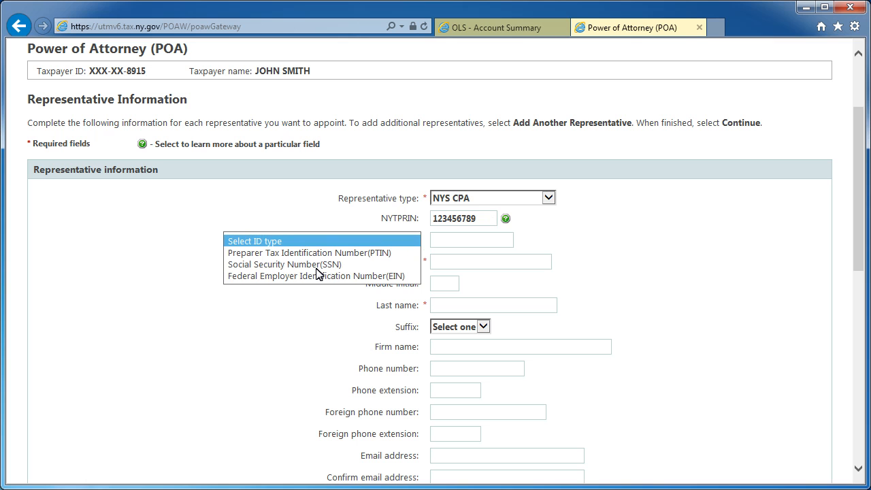
left_click(293, 264)
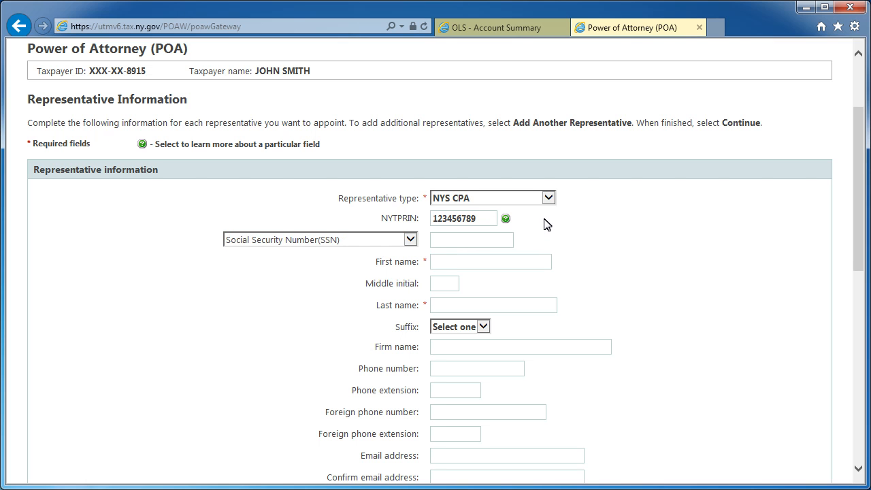
type("123456789")
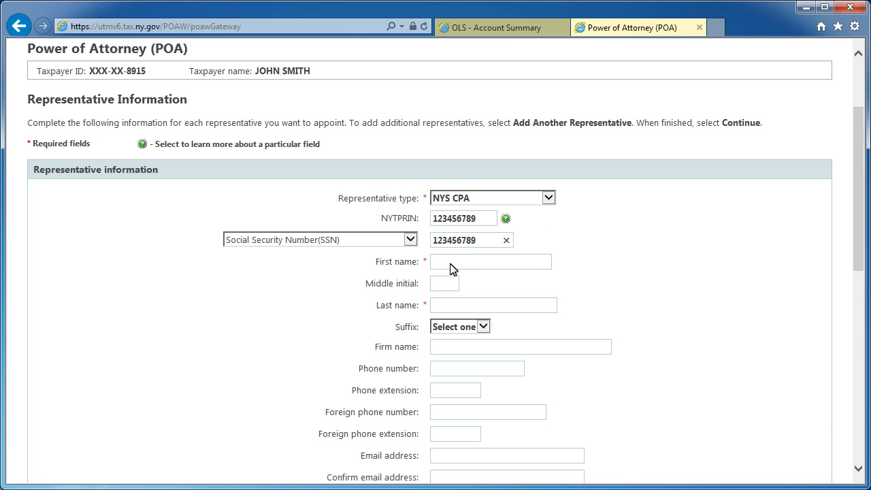
type("John")
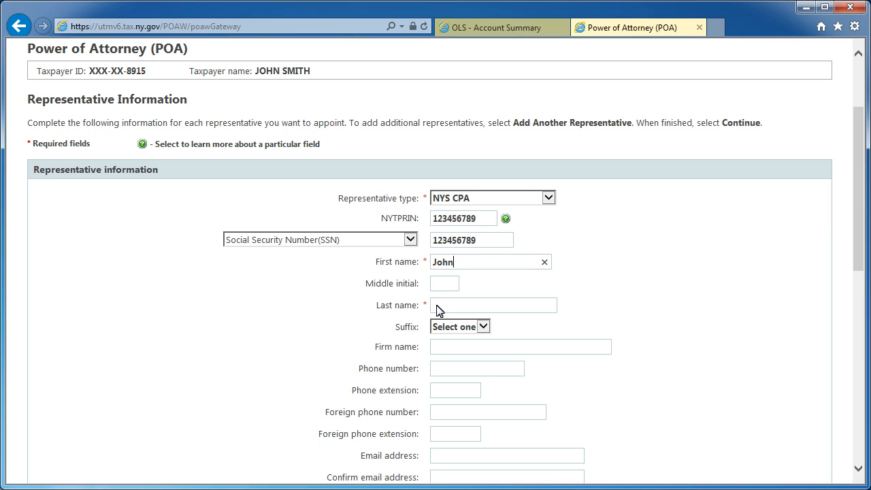
left_click(493, 305)
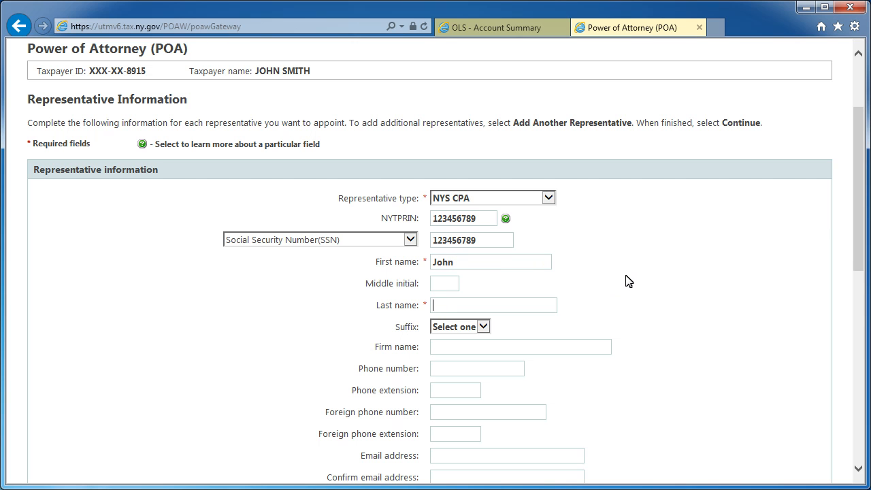
type("Smith")
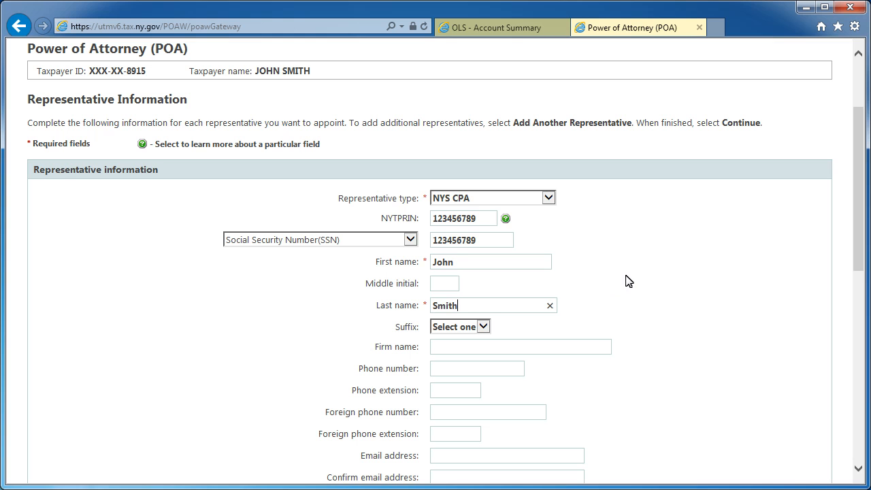
mouse_move(507, 351)
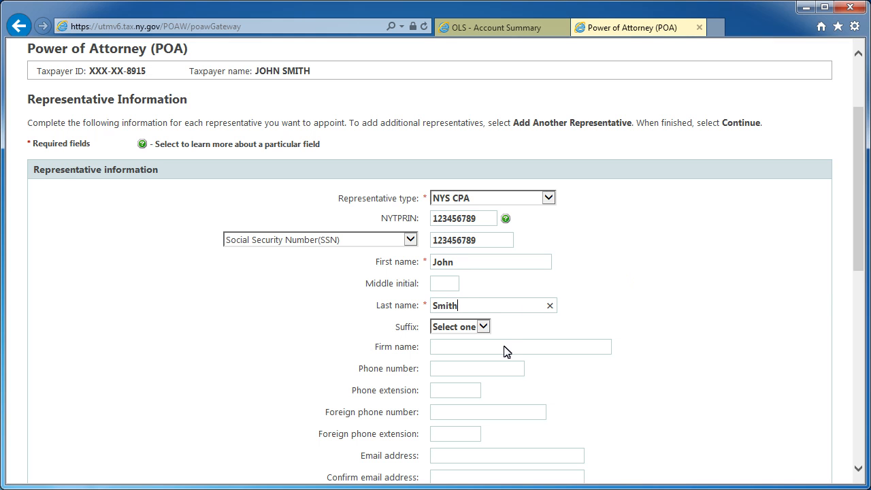
type("Tax")
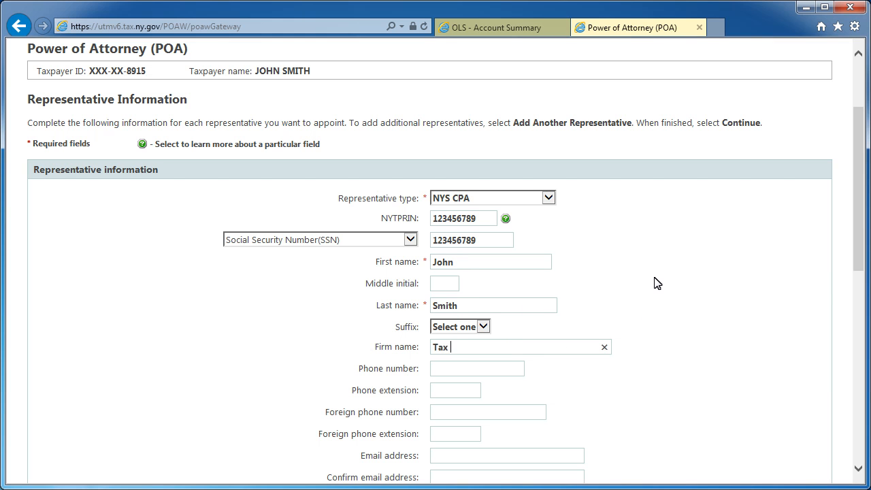
type("Pros")
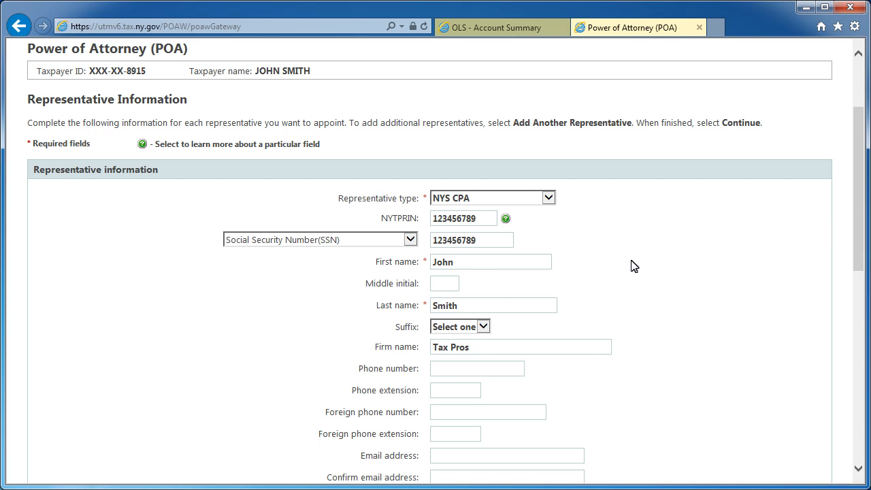
type("518-555-5555")
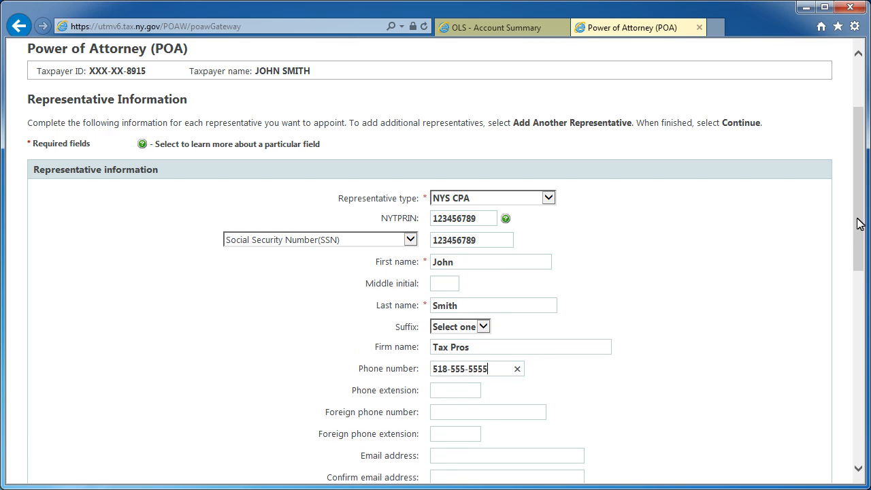
scroll("down", 3)
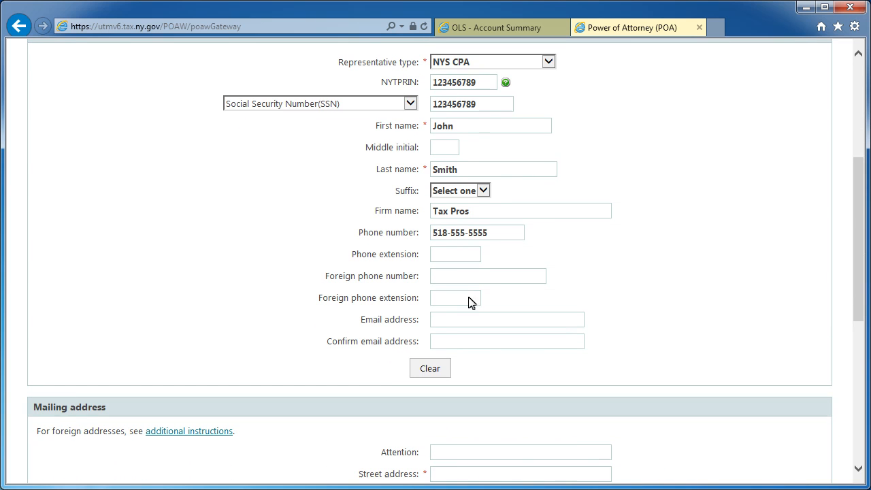
mouse_move(647, 328)
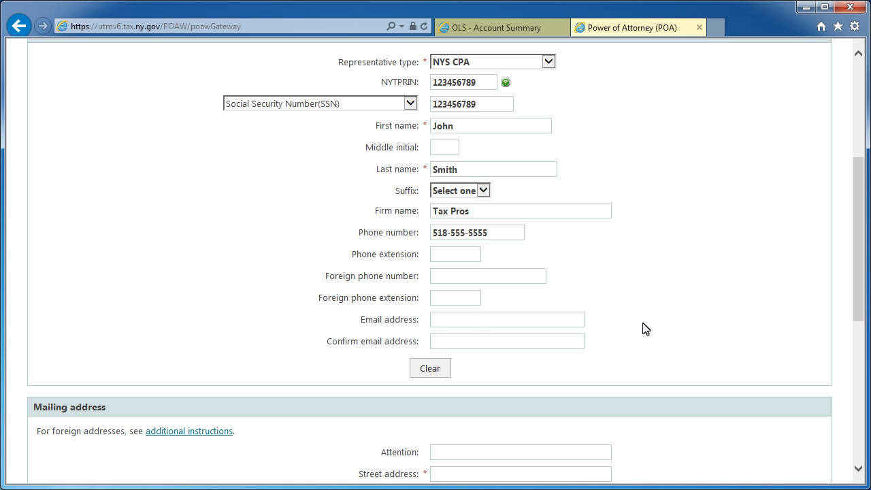
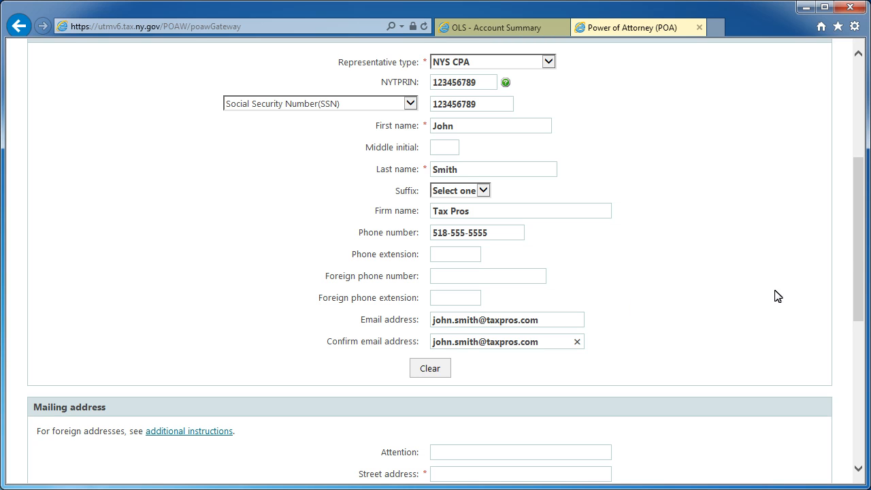
Fill the mailing address: Attention John Smith, 123 Main Street, Albany, ZIP 12227, and submit the details
scroll("down", 3)
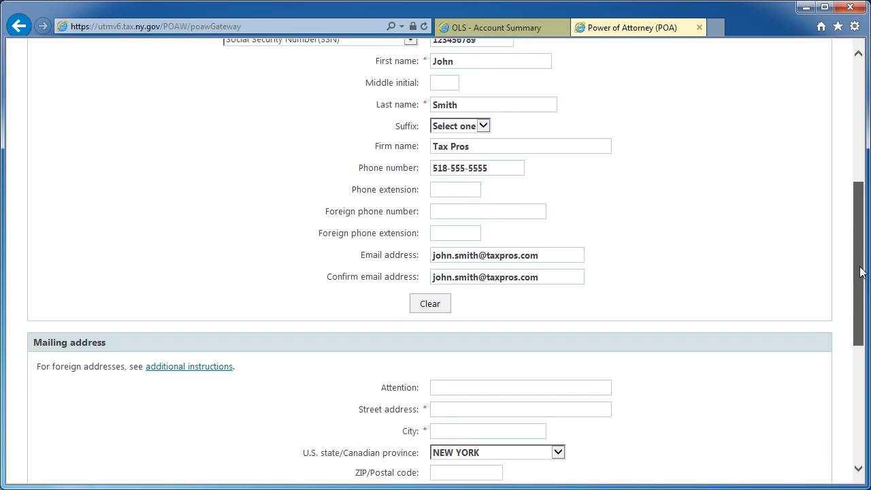
scroll("down", 3)
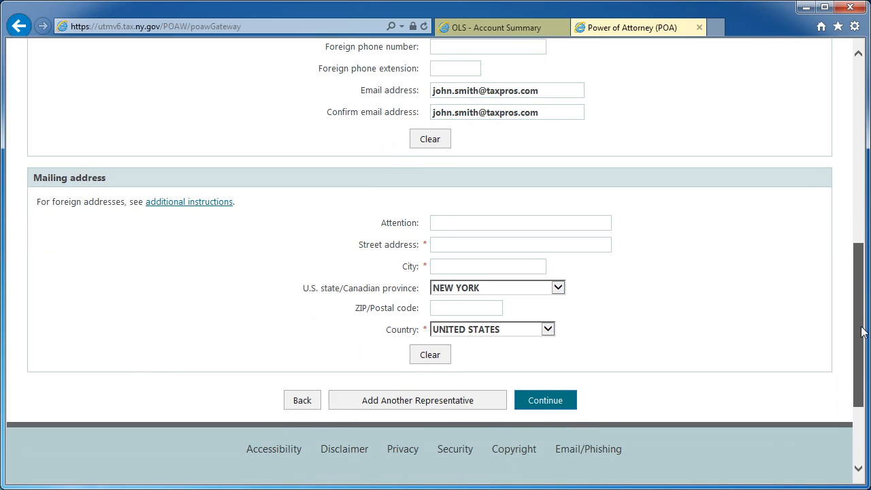
mouse_move(585, 226)
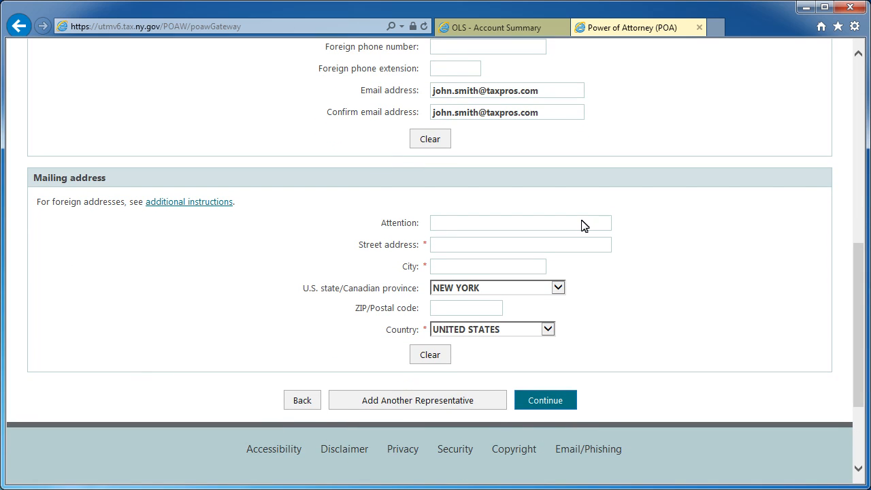
type("John")
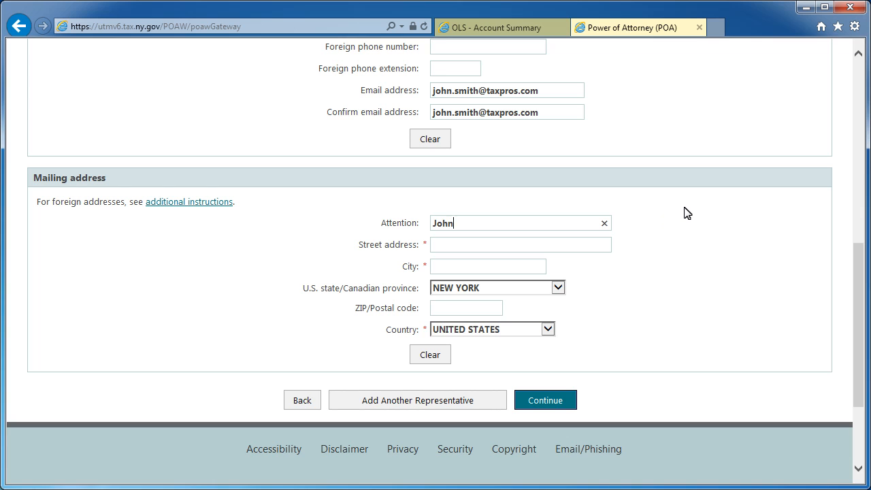
type("Smith")
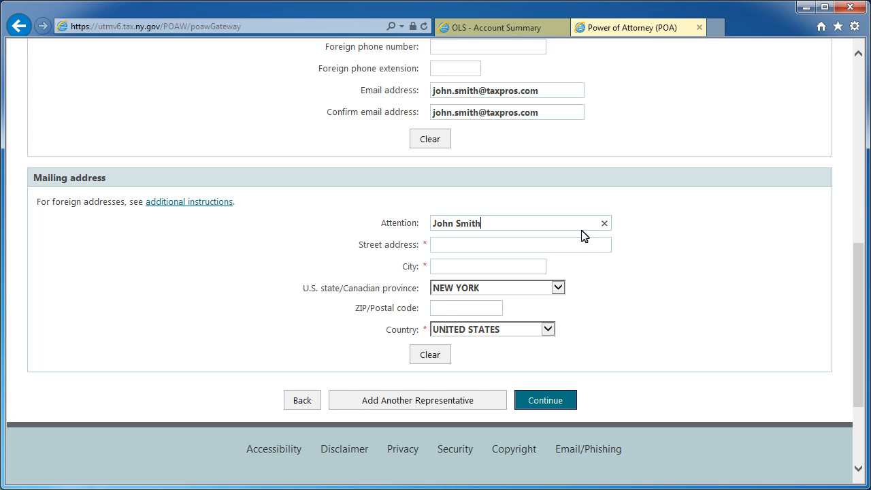
left_click(520, 245)
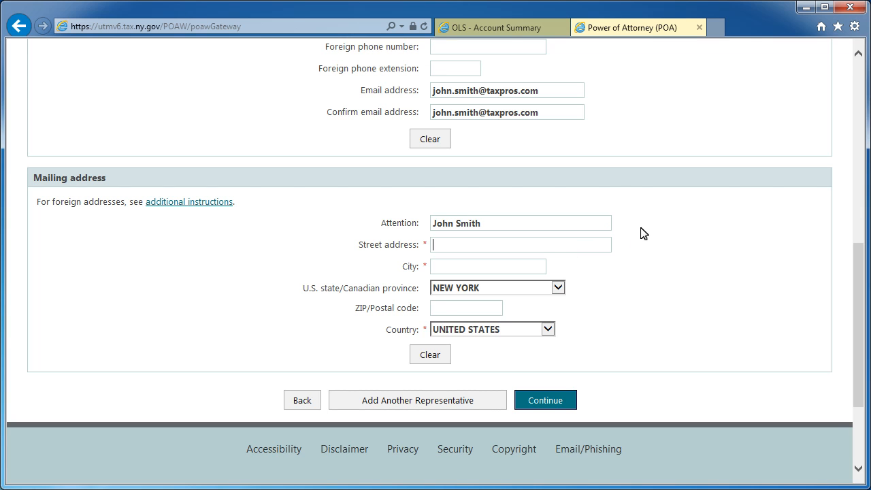
type("123 Main Street")
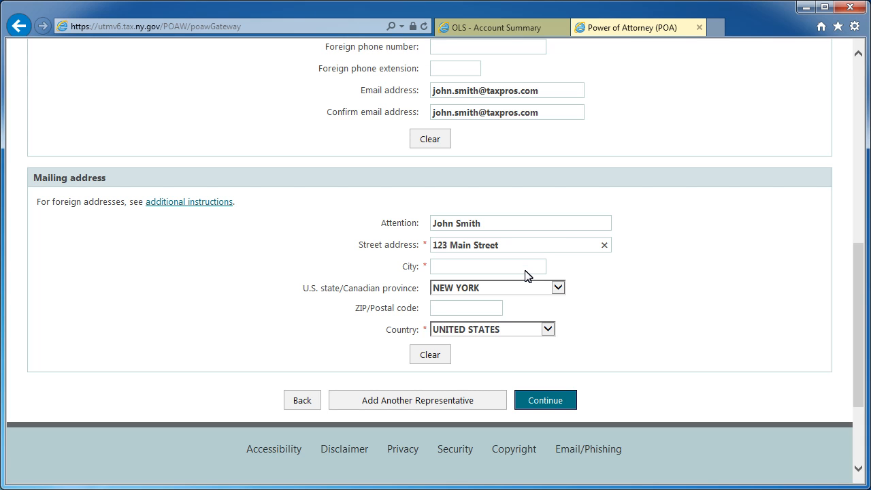
type("Albany")
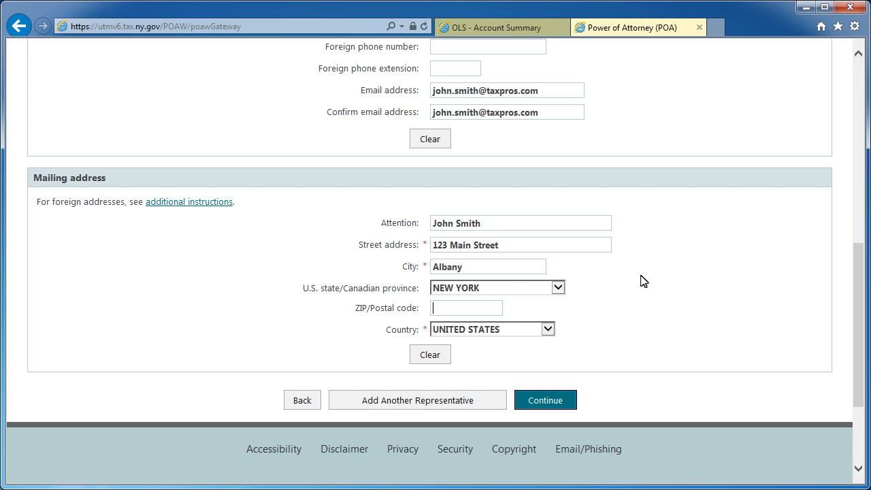
type("12227")
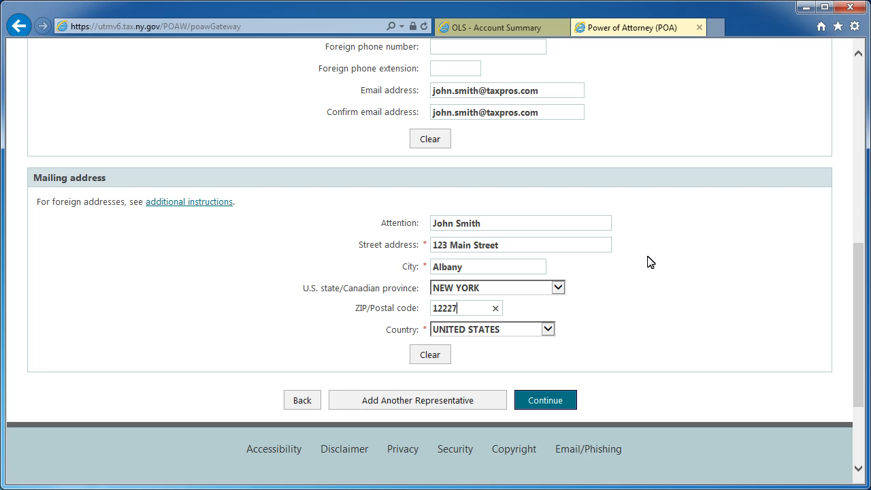
left_click(545, 400)
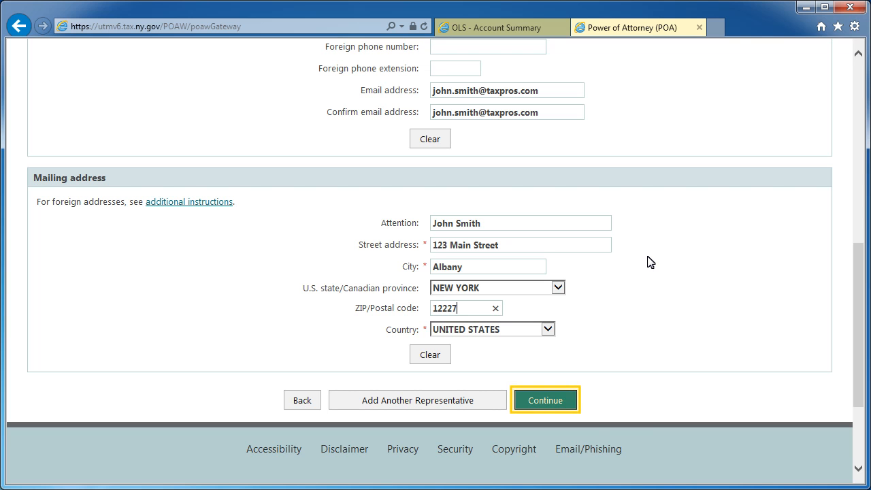
left_click(545, 401)
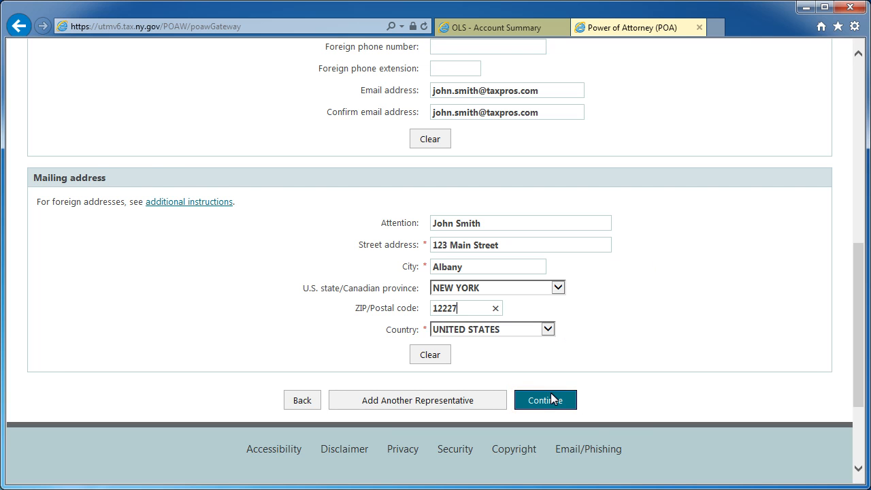
Continue past the Representative Summary listing John Smith to the Review POA page
left_click(545, 400)
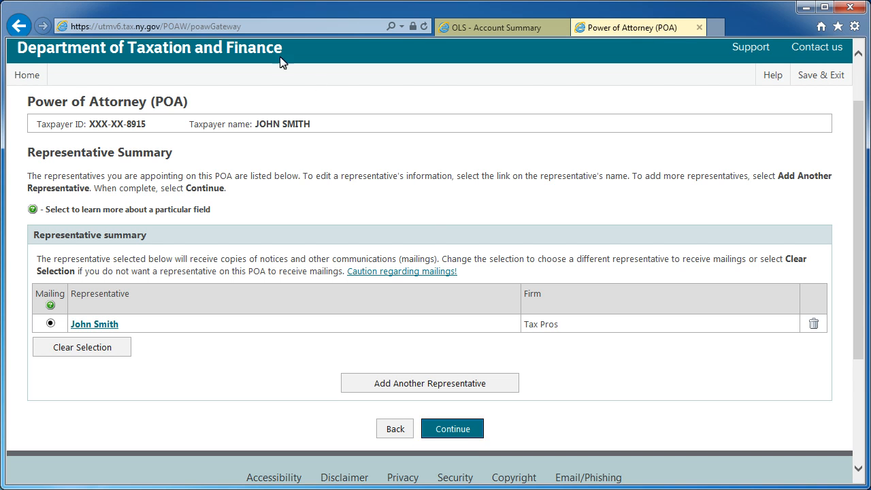
left_click(452, 427)
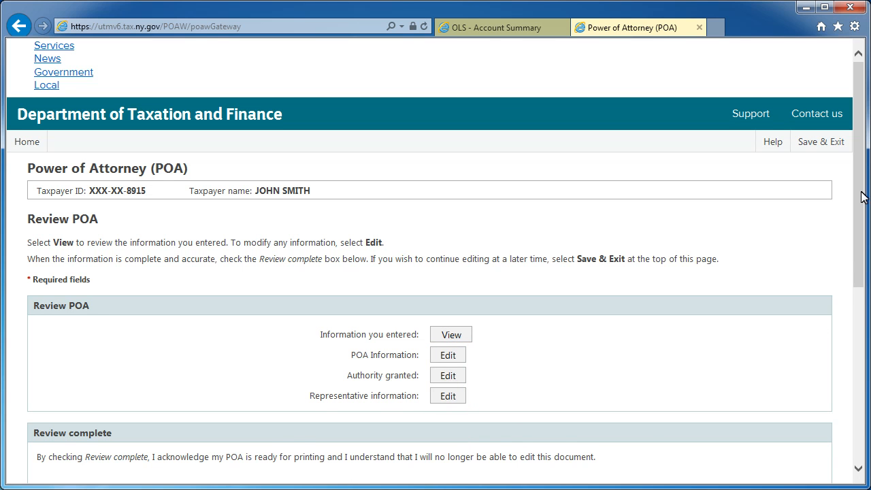
Check Review complete and choose Continue Now to reach Print POA For Signature
scroll("down", 3)
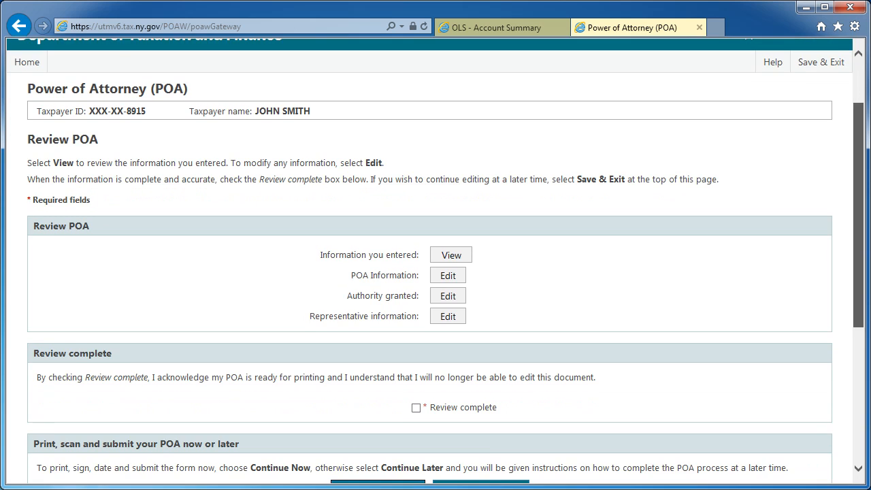
scroll("down", 3)
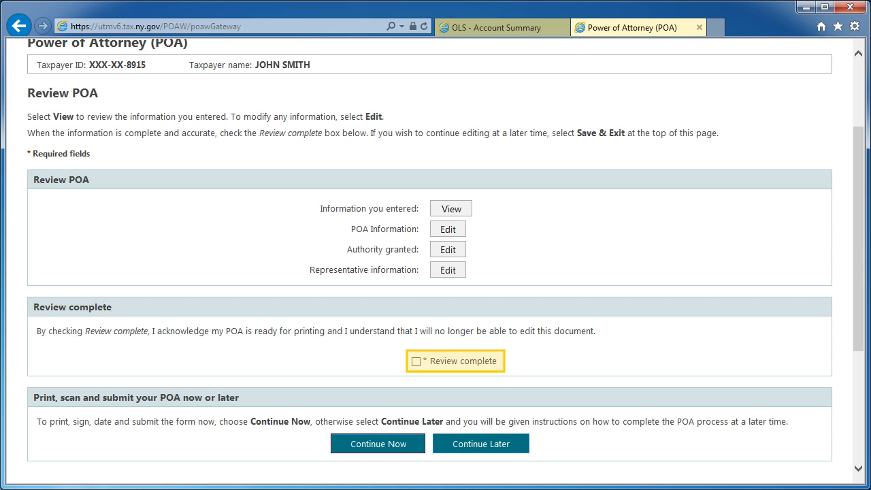
mouse_move(444, 321)
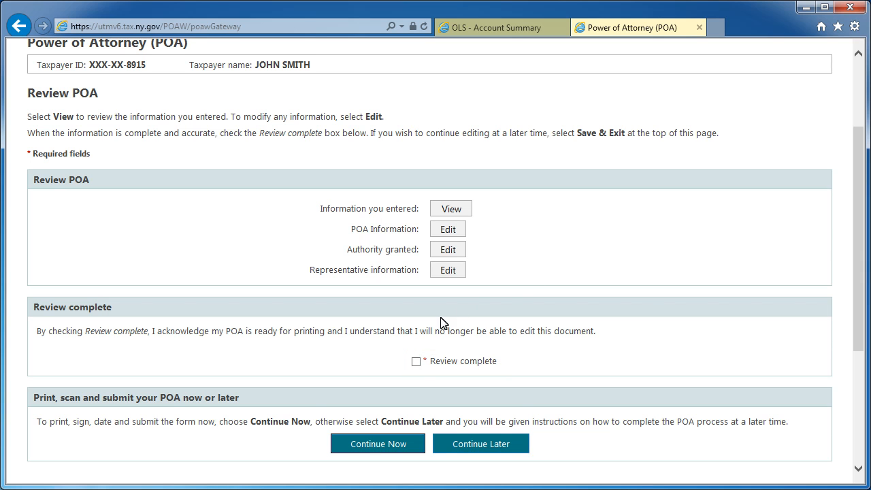
left_click(416, 361)
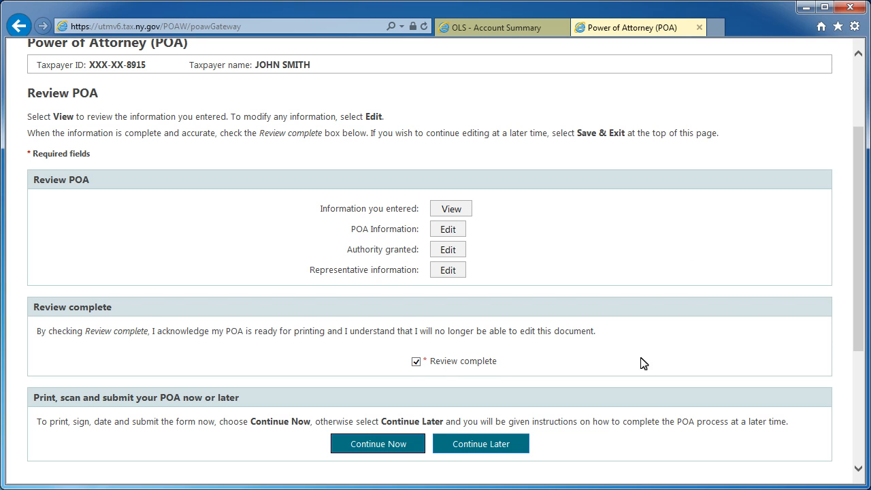
scroll("down", 3)
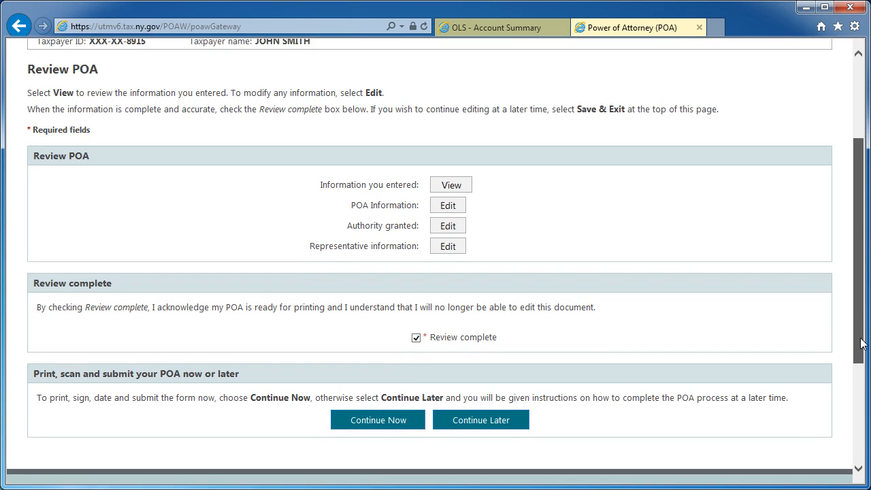
scroll("down", 3)
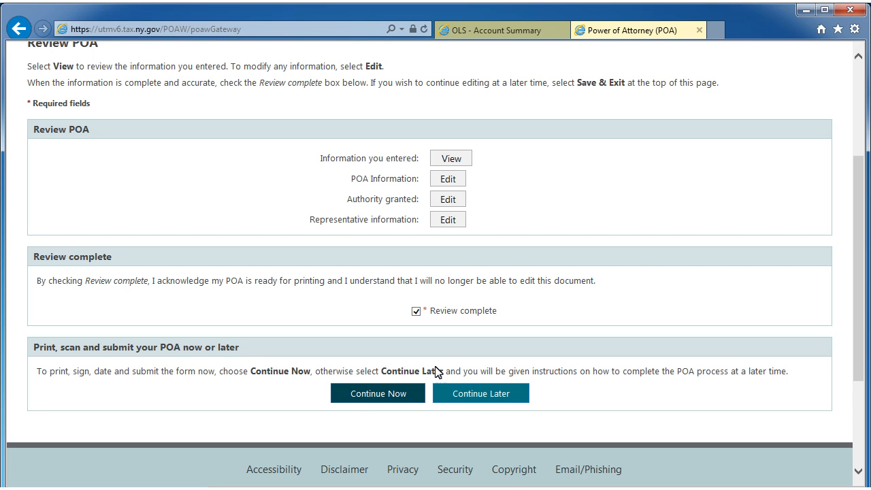
left_click(377, 392)
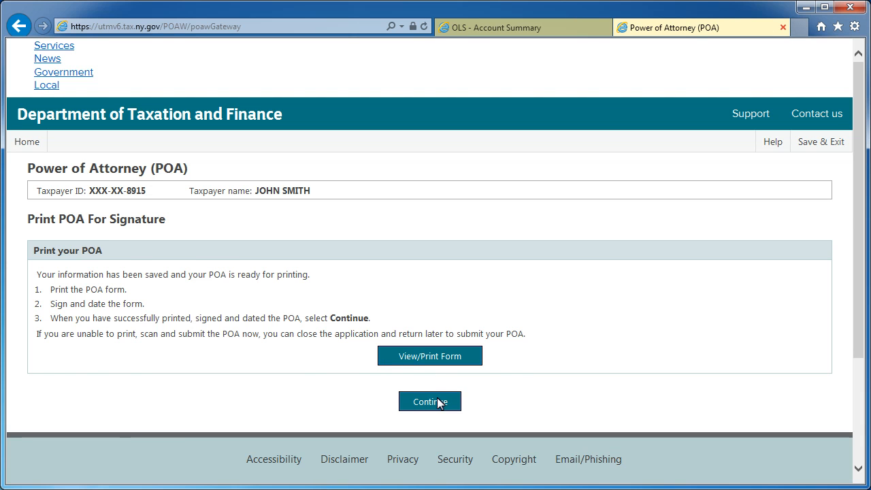
Continue from Print POA For Signature to the Attach POA page
left_click(431, 401)
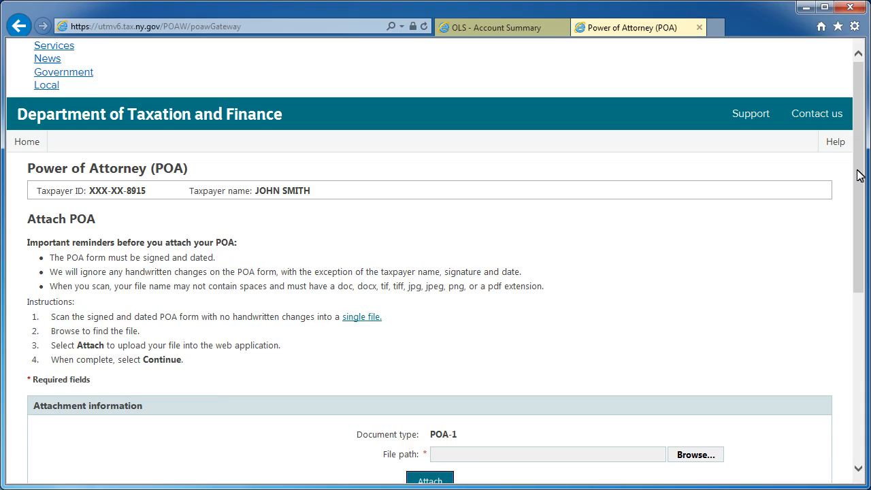
Attach POA-Document.docx from the Desktop so it lists as document type POA-1, 14 KB
scroll("down", 3)
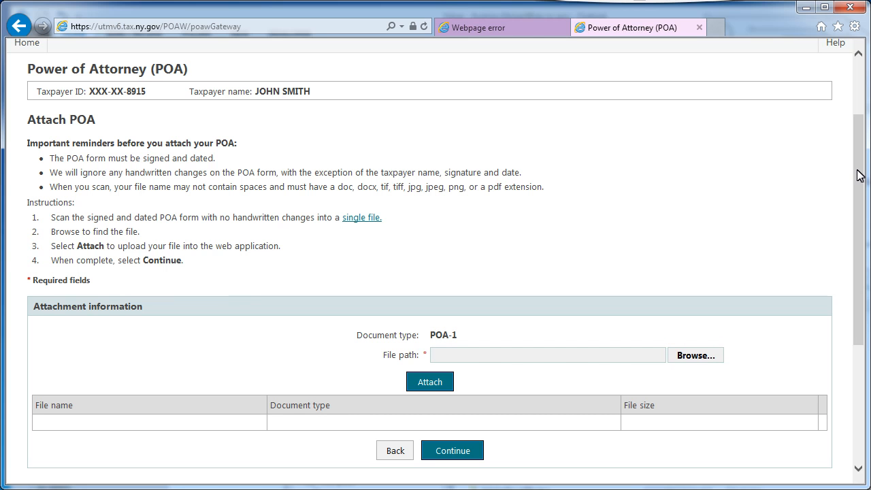
mouse_move(695, 354)
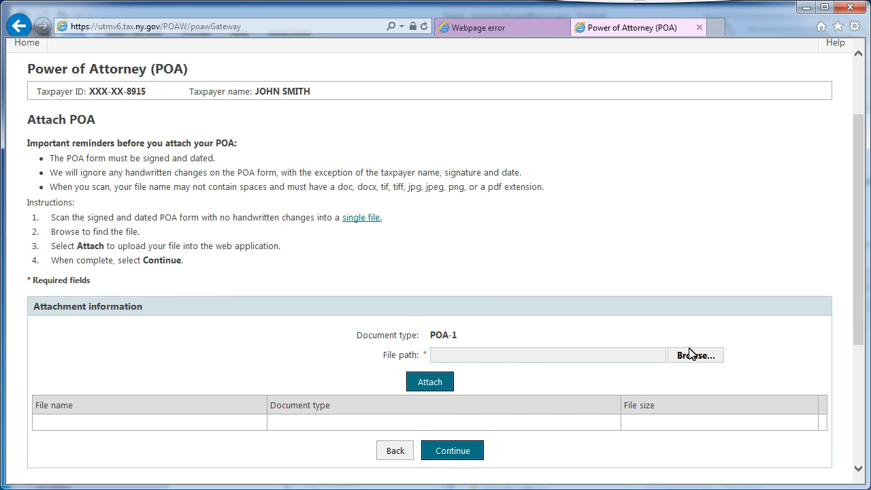
left_click(696, 354)
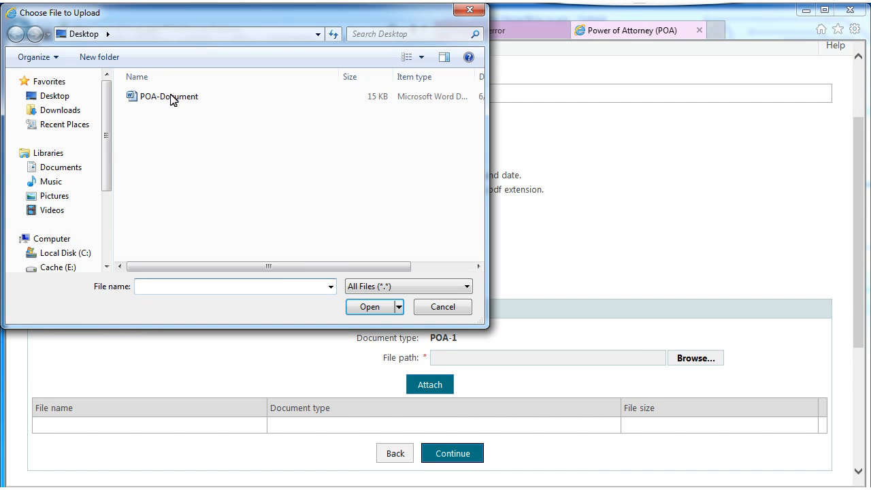
mouse_move(341, 175)
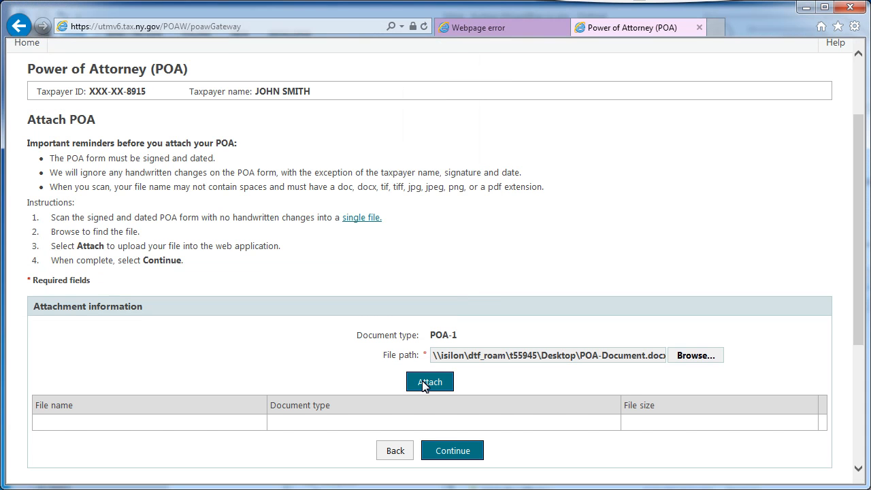
left_click(430, 381)
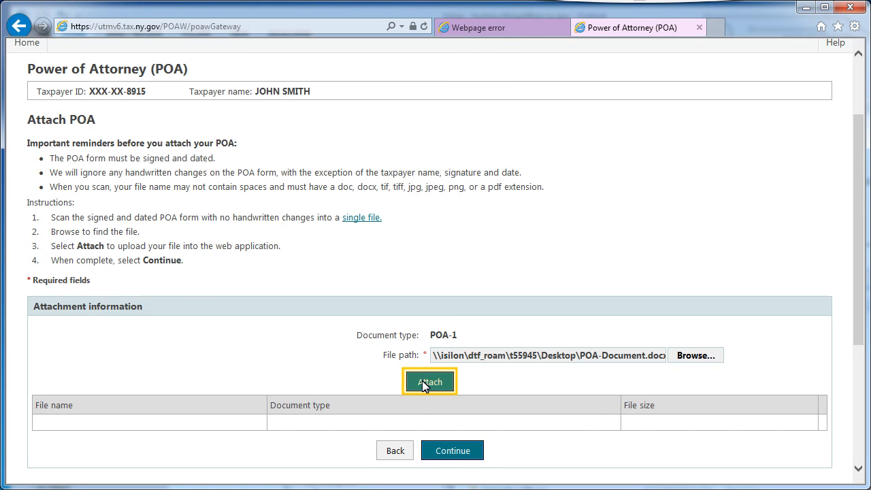
left_click(431, 381)
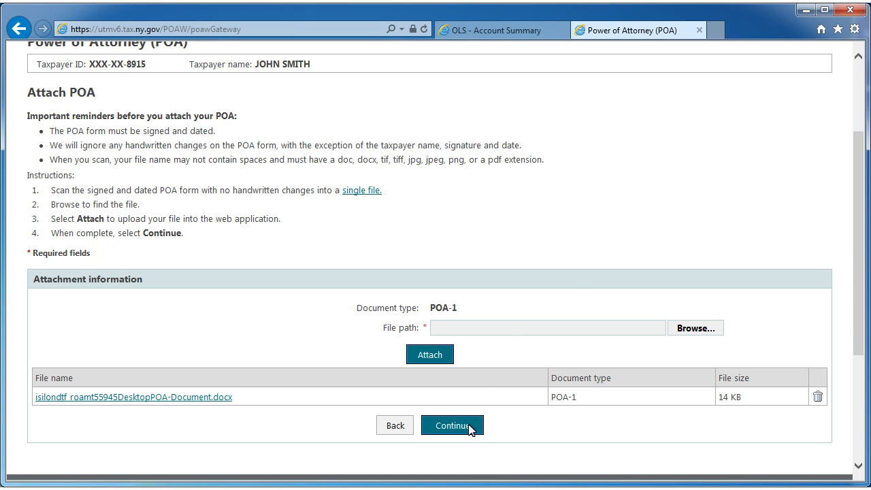
left_click(452, 425)
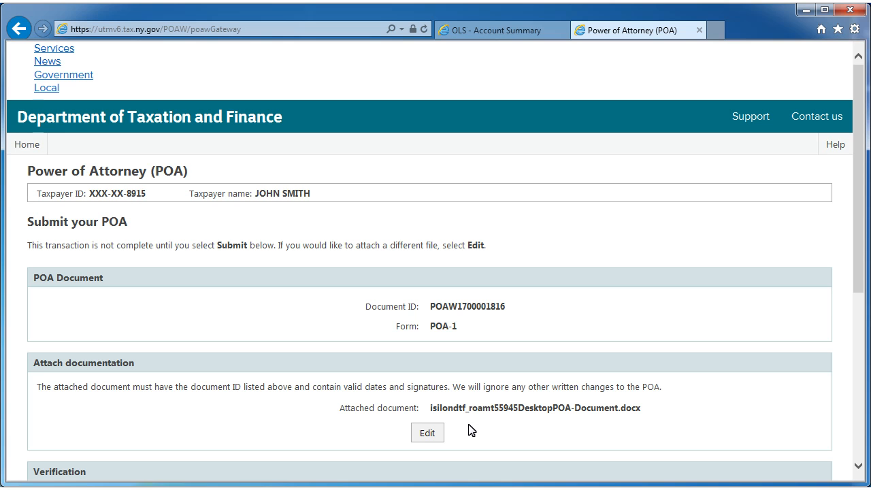
left_click(427, 433)
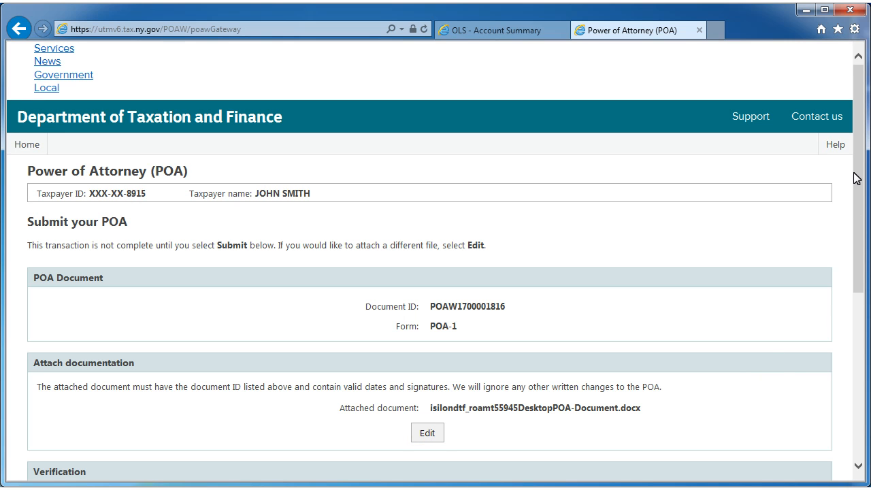
scroll("down", 3)
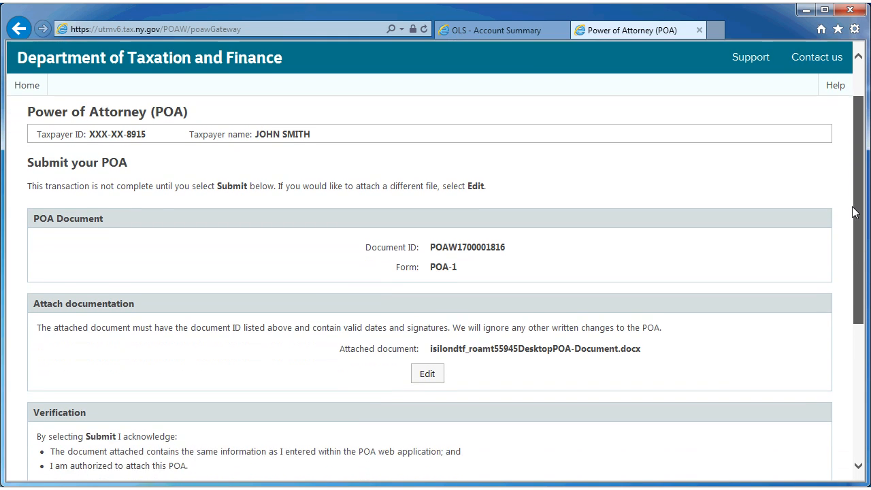
scroll("down", 3)
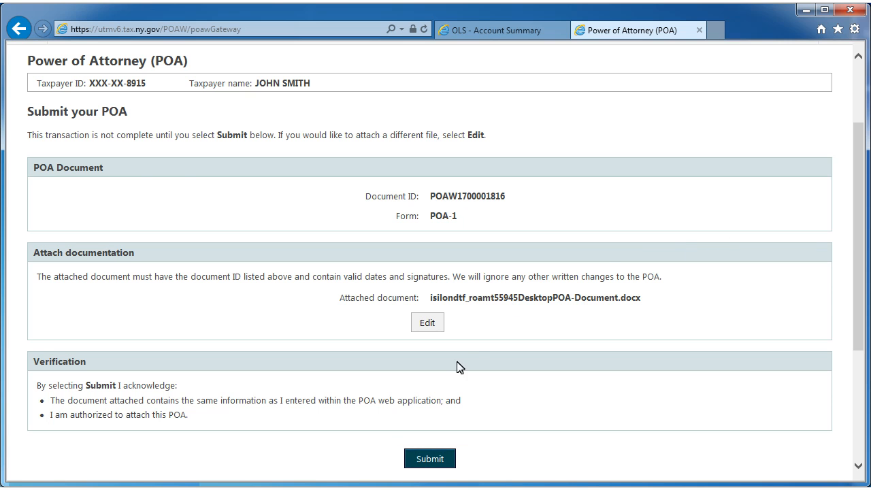
left_click(430, 457)
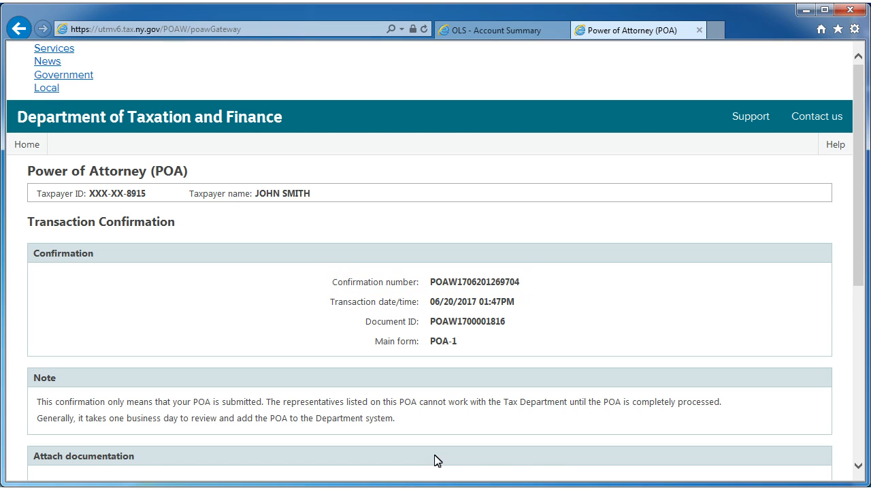
mouse_move(863, 121)
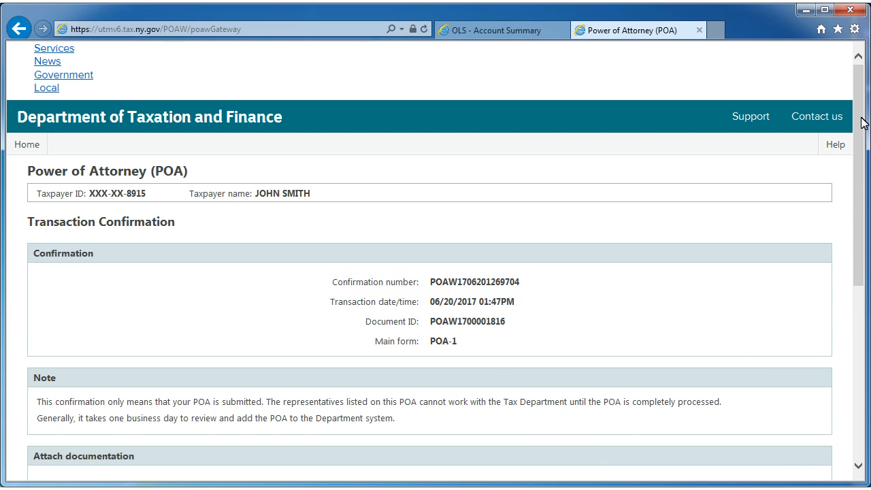
scroll("down", 3)
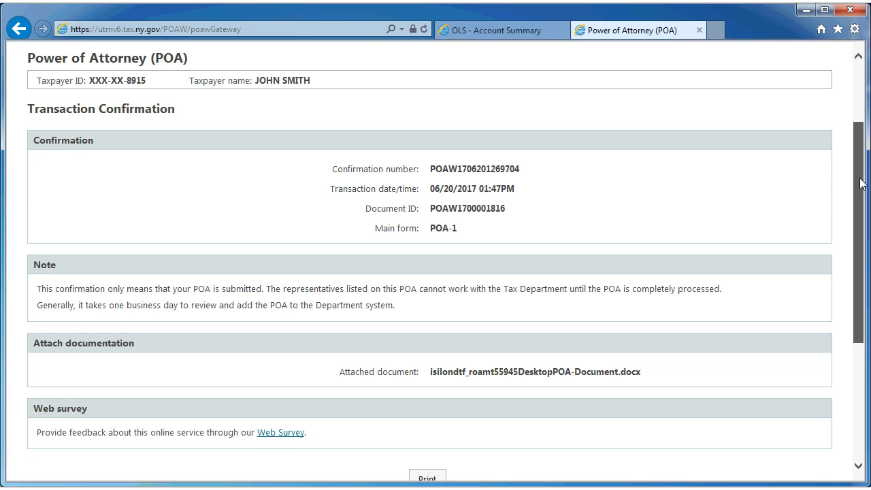
scroll("down", 3)
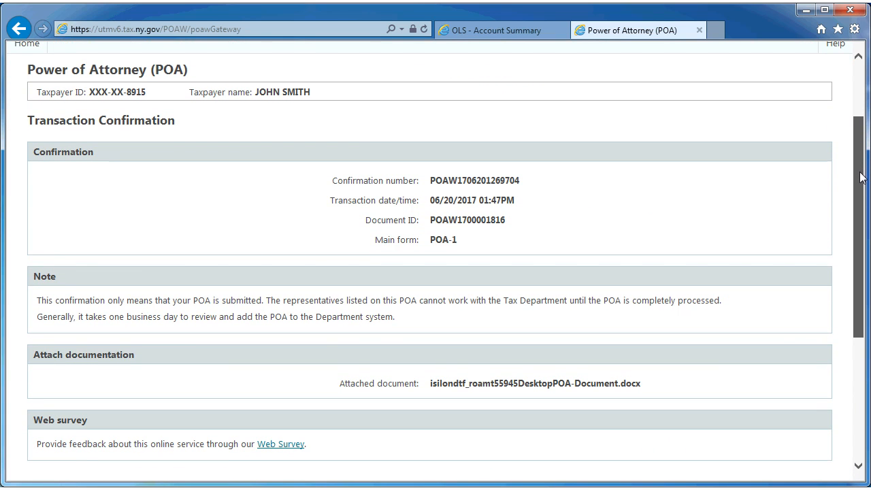
scroll("down", 3)
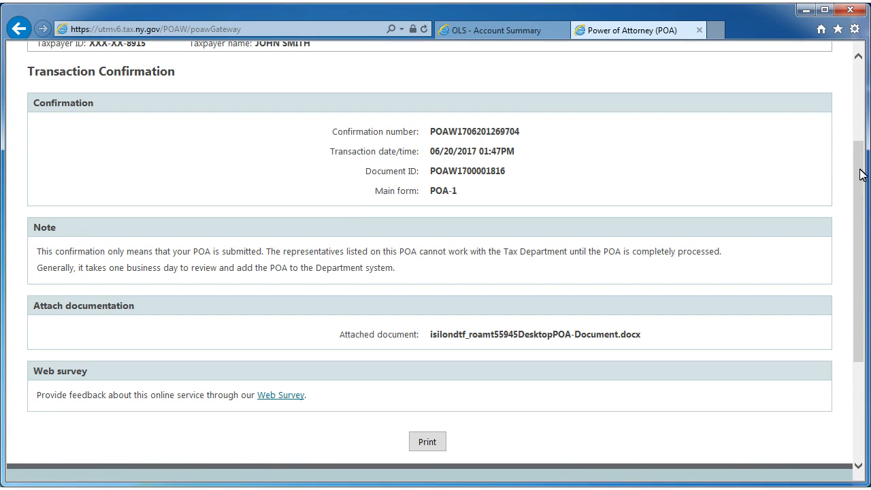